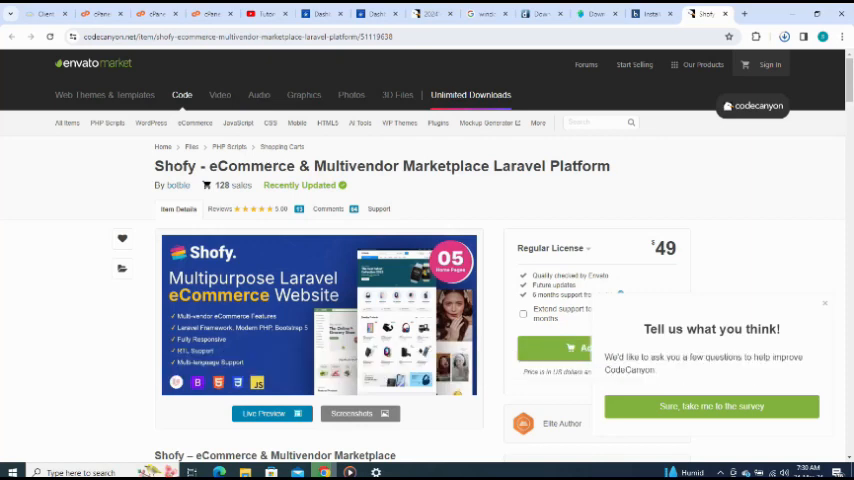
# Search Codelist for the Shofy eCommerce & Multivendor title copied from CodeCanyon
pyautogui.click(744, 12)
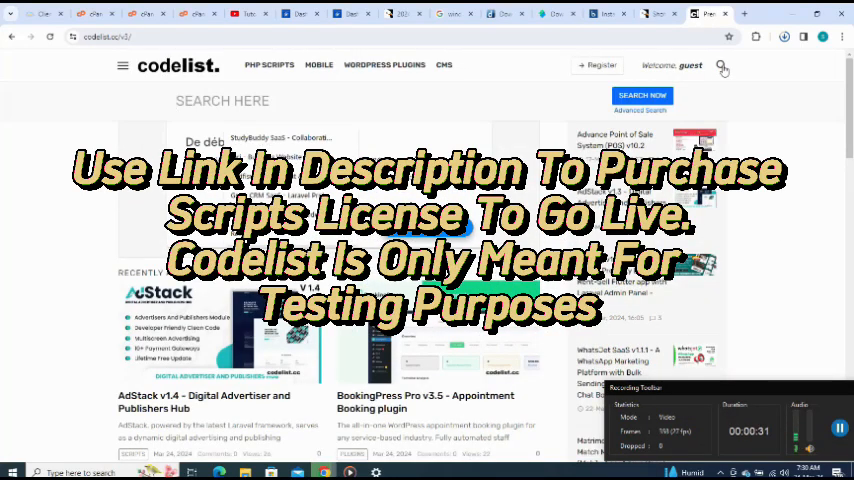
pyautogui.write('sh')
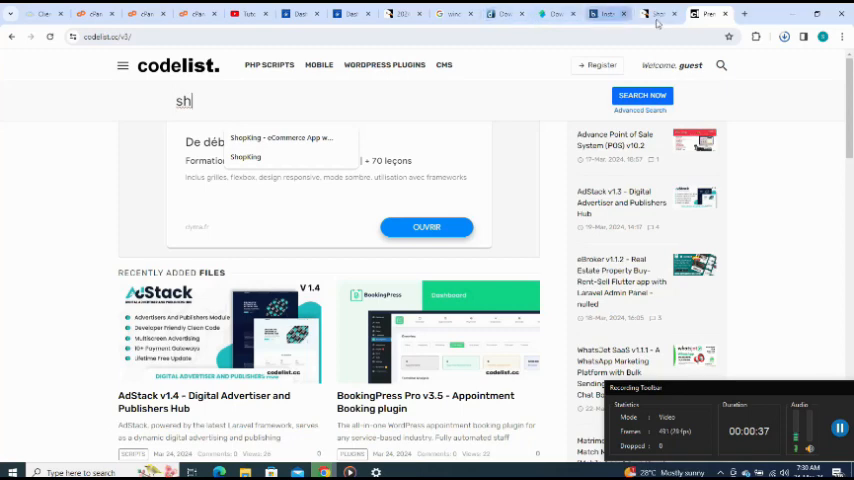
pyautogui.click(658, 12)
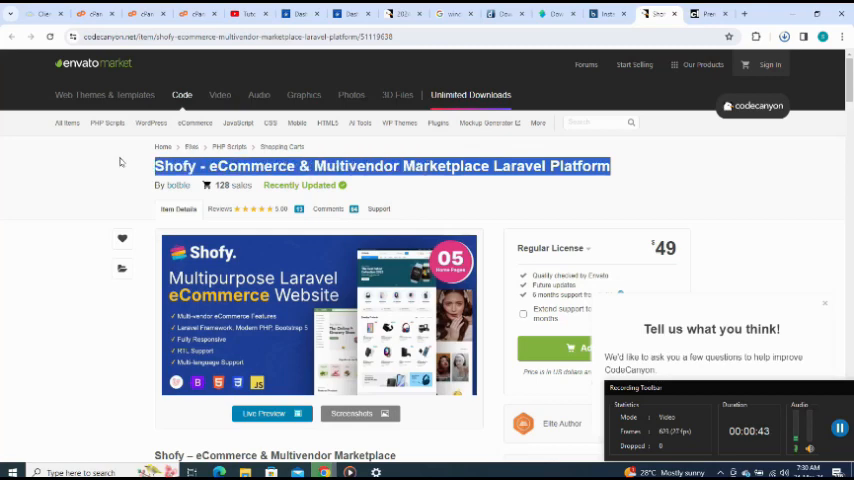
pyautogui.click(704, 64)
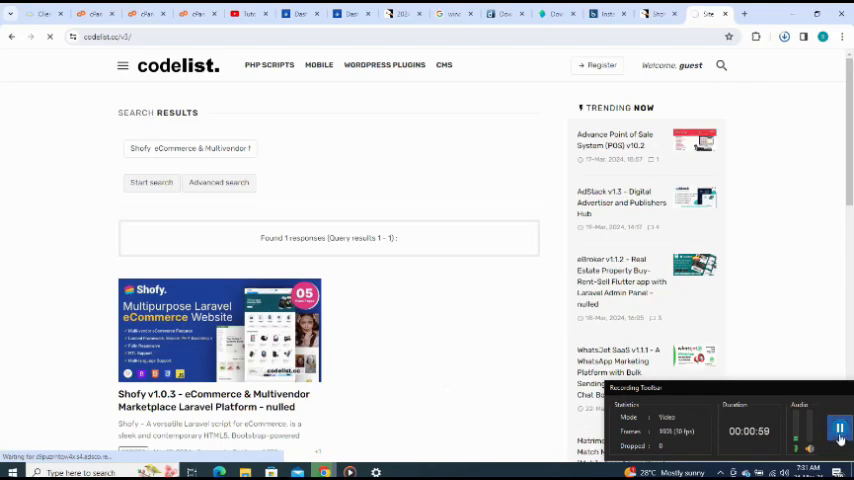
# Select a download mirror link from the Shofy v1.0.3 post
pyautogui.click(220, 330)
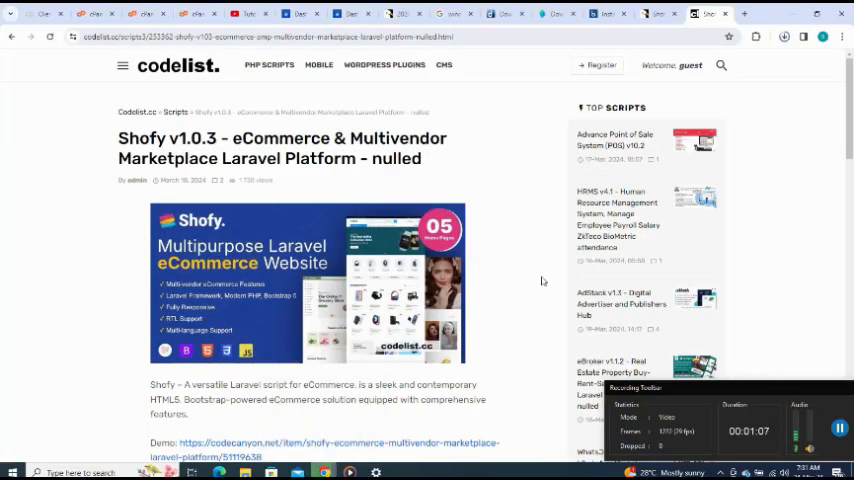
pyautogui.scroll(-3)
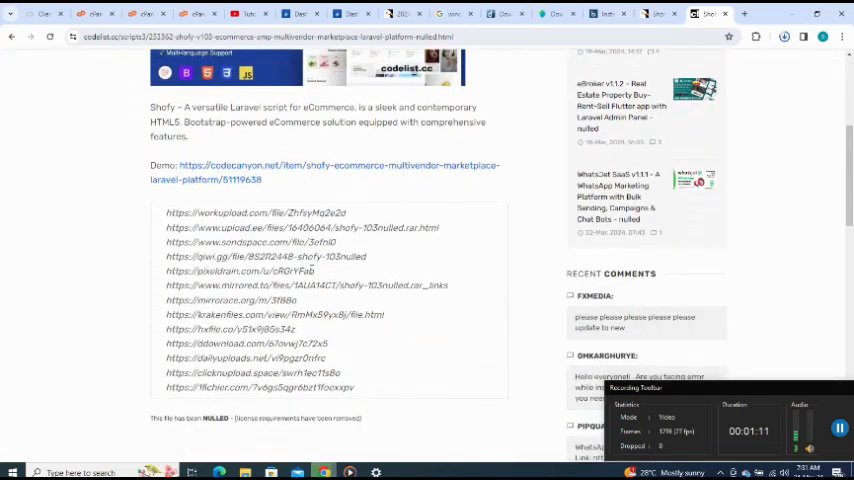
pyautogui.doubleClick(280, 272)
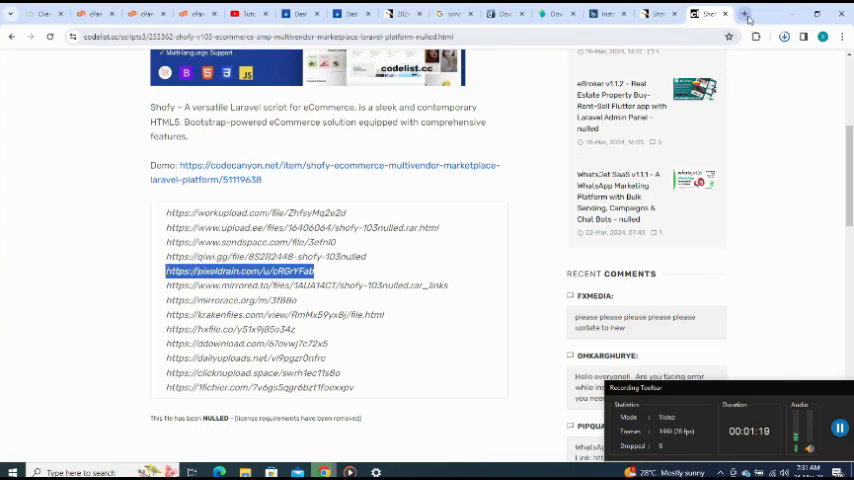
pyautogui.click(746, 14)
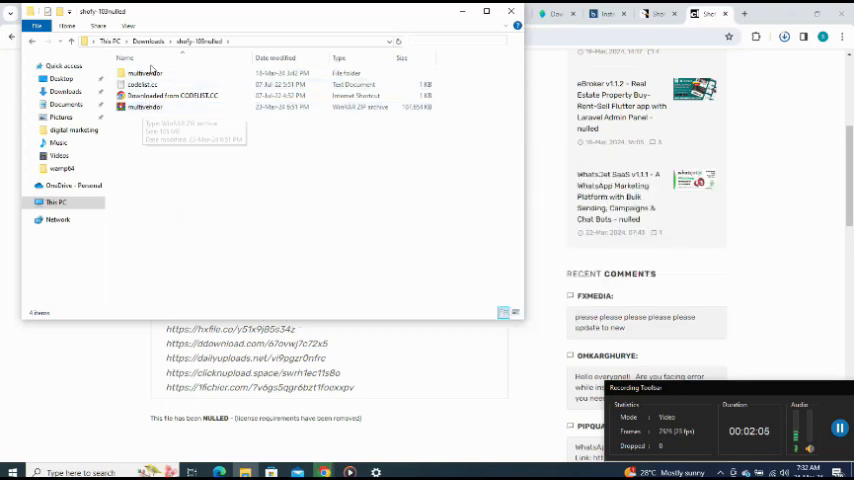
# Look into the first item of the extracted Shofy folder in Downloads
pyautogui.click(144, 72)
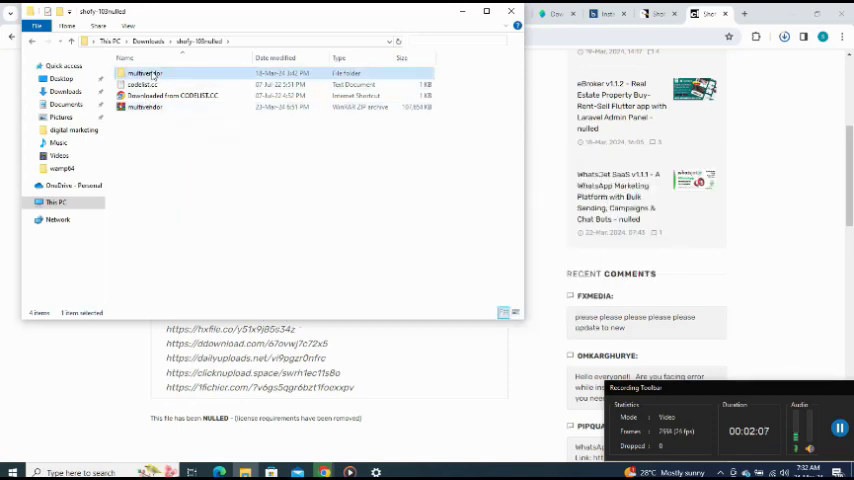
pyautogui.doubleClick(144, 72)
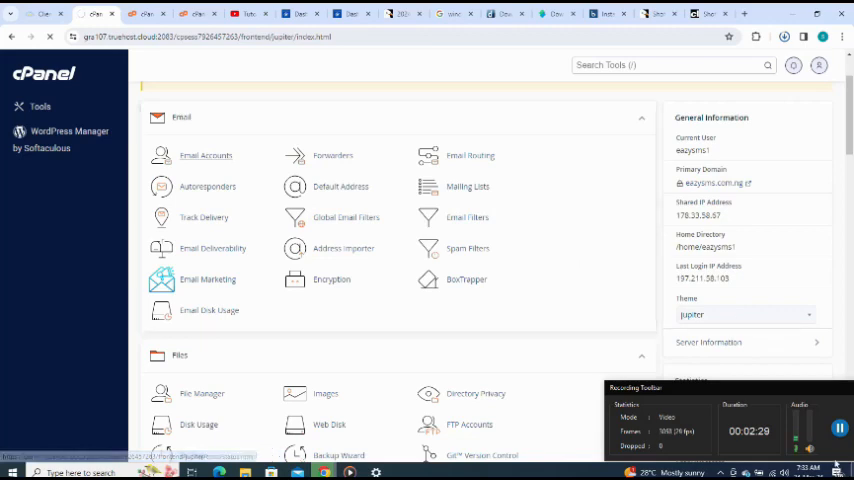
pyautogui.click(202, 392)
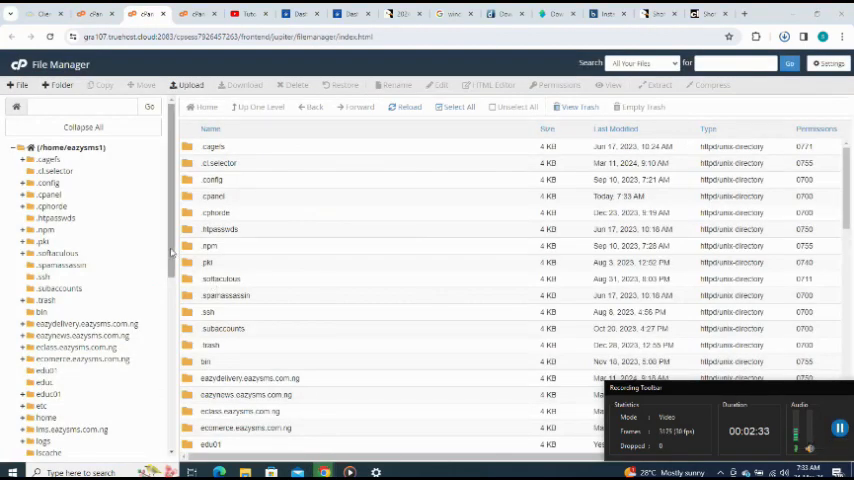
pyautogui.scroll(-3)
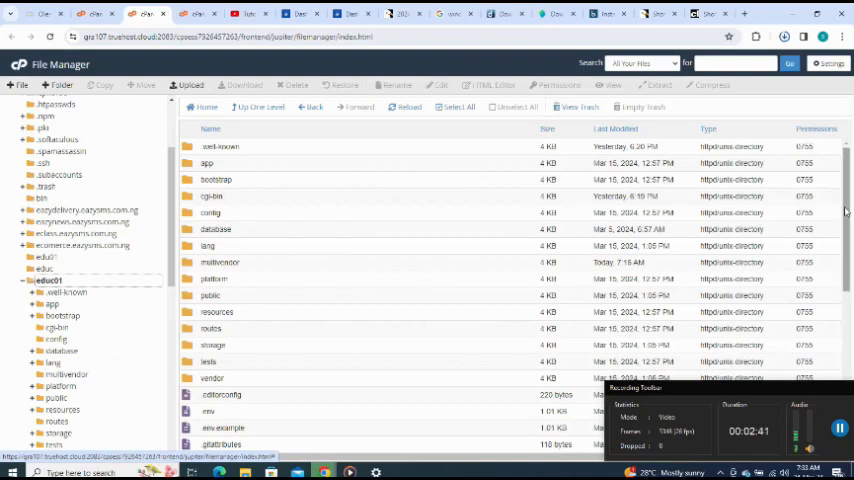
pyautogui.scroll(-3)
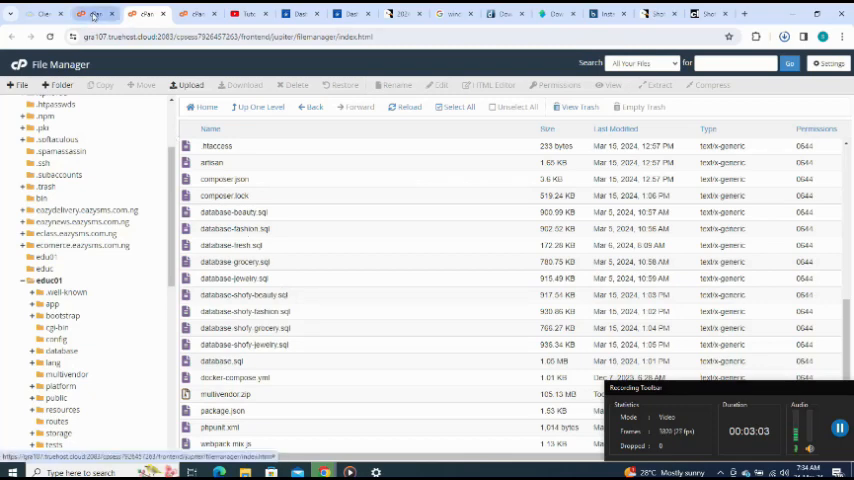
pyautogui.click(12, 36)
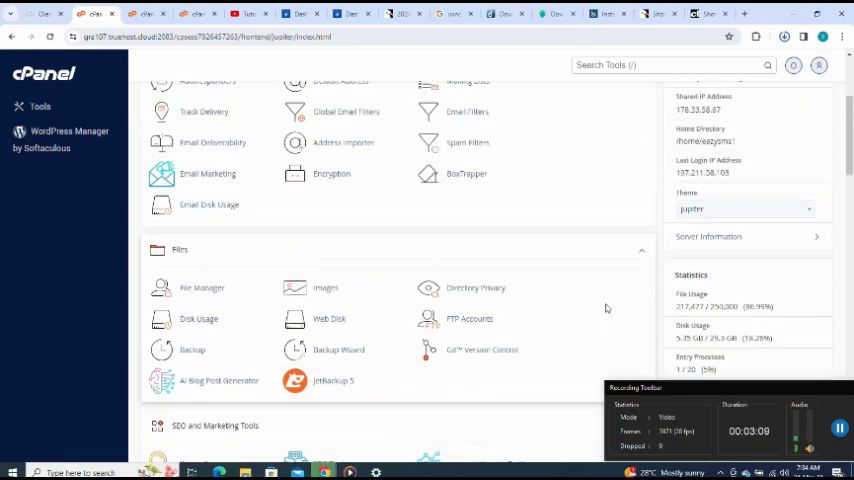
# Create a new MySQL database in cPanel and return to the MySQL Databases page
pyautogui.scroll(3)
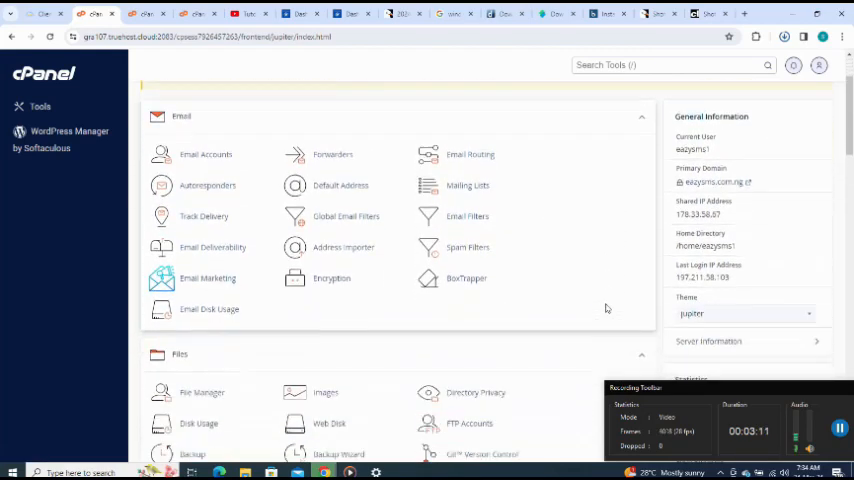
pyautogui.scroll(-3)
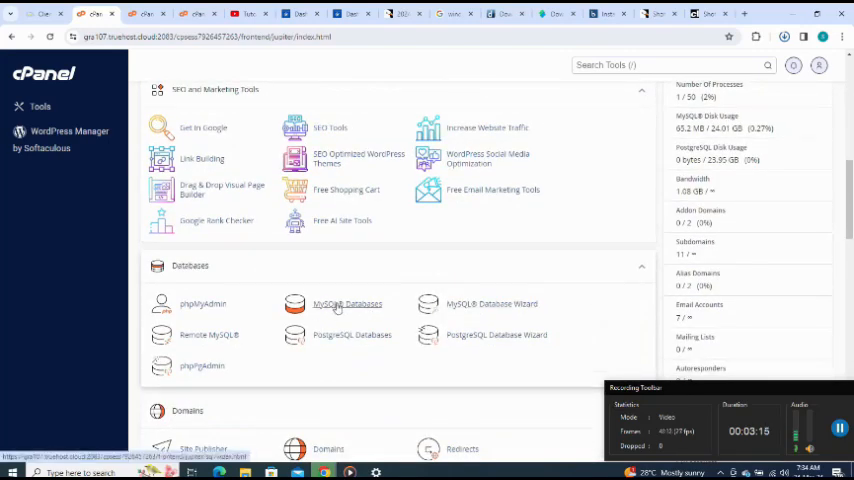
pyautogui.click(348, 304)
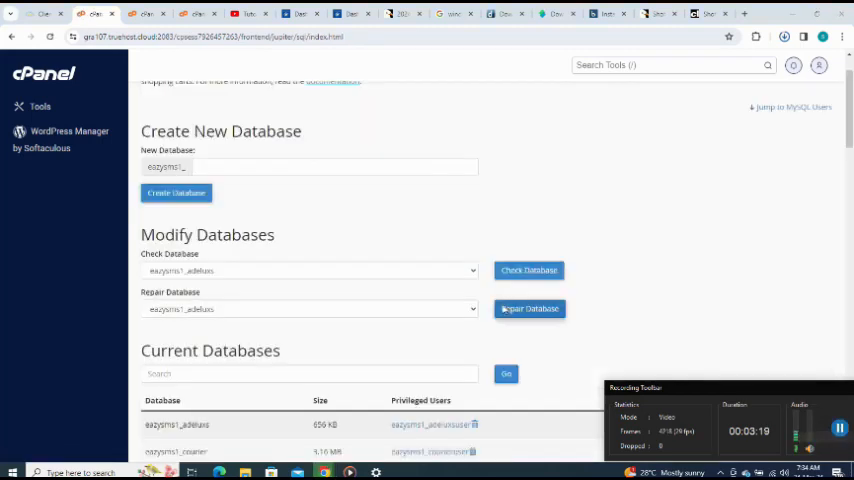
pyautogui.click(336, 166)
pyautogui.write('educ01')
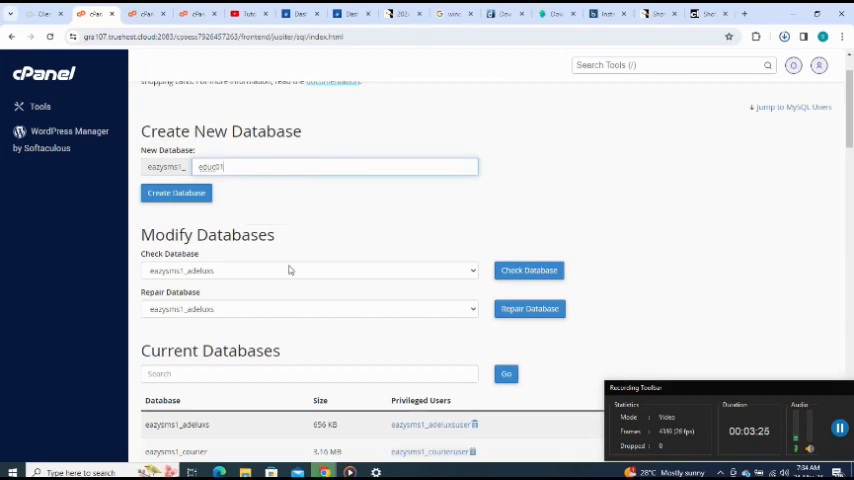
pyautogui.click(176, 192)
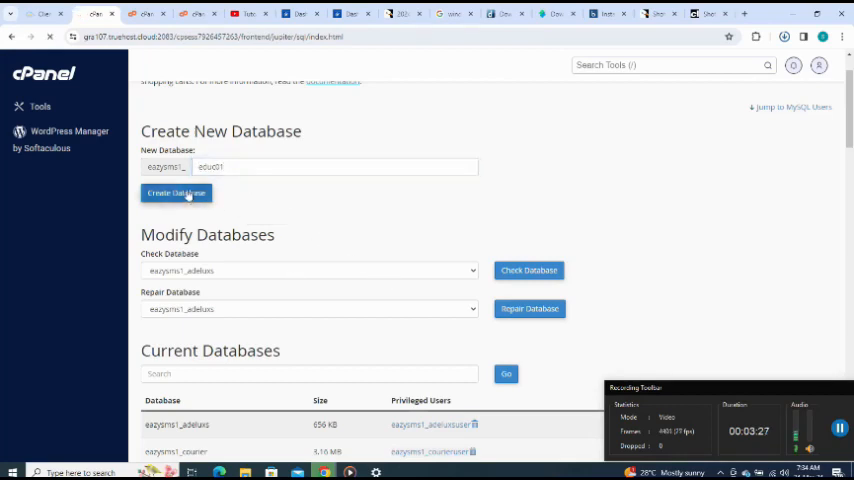
pyautogui.click(176, 192)
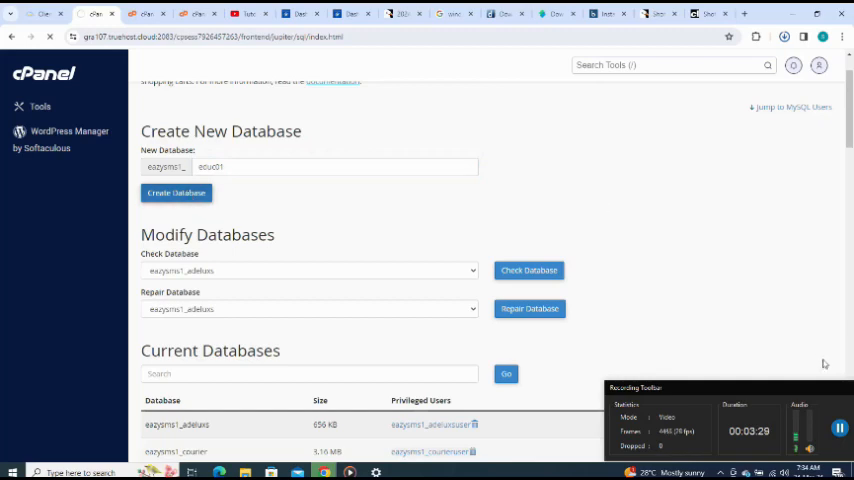
pyautogui.click(176, 192)
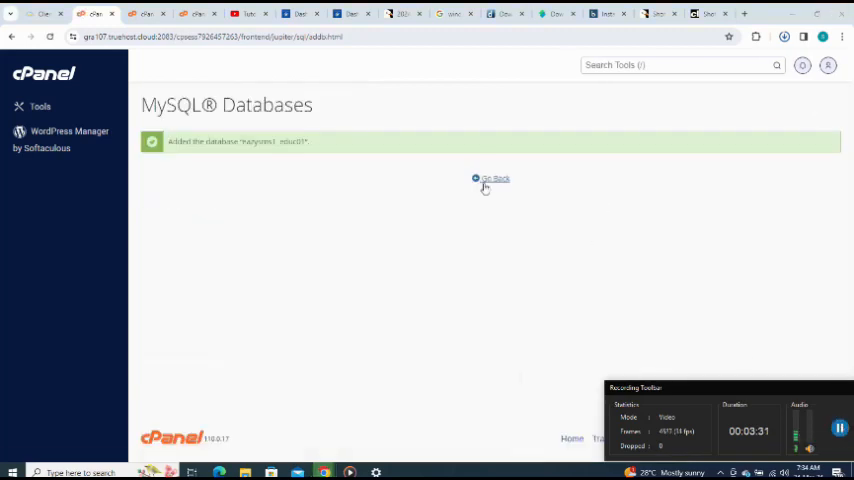
pyautogui.click(496, 180)
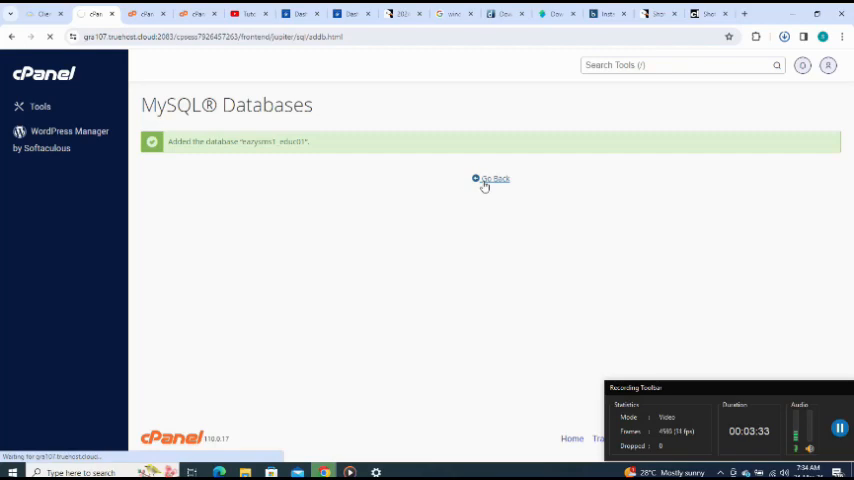
pyautogui.click(496, 178)
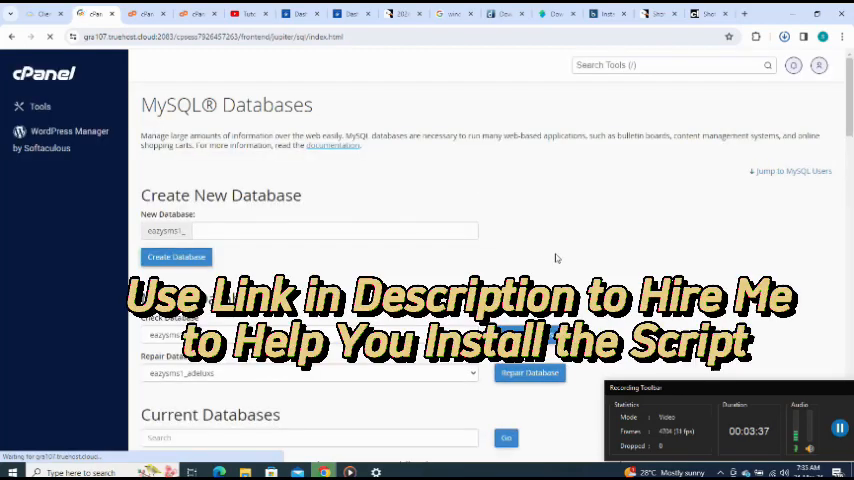
# Create a new MySQL user with a very strong password and return to the databases page
pyautogui.scroll(-3)
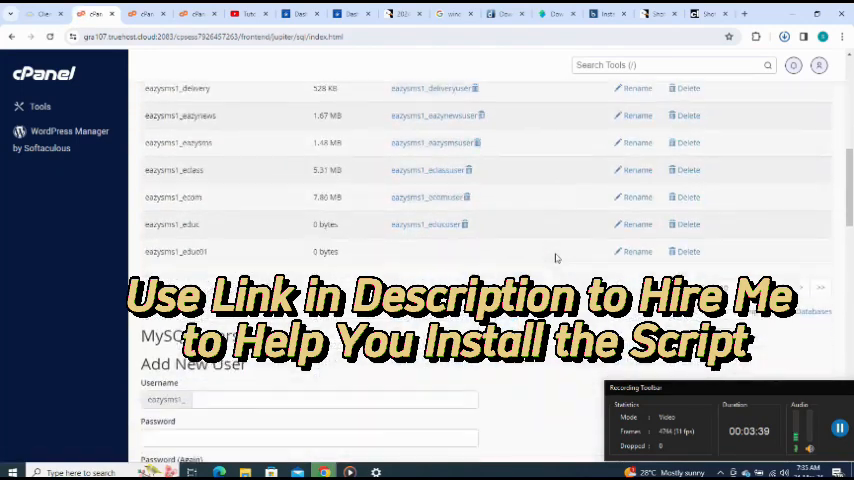
pyautogui.scroll(-3)
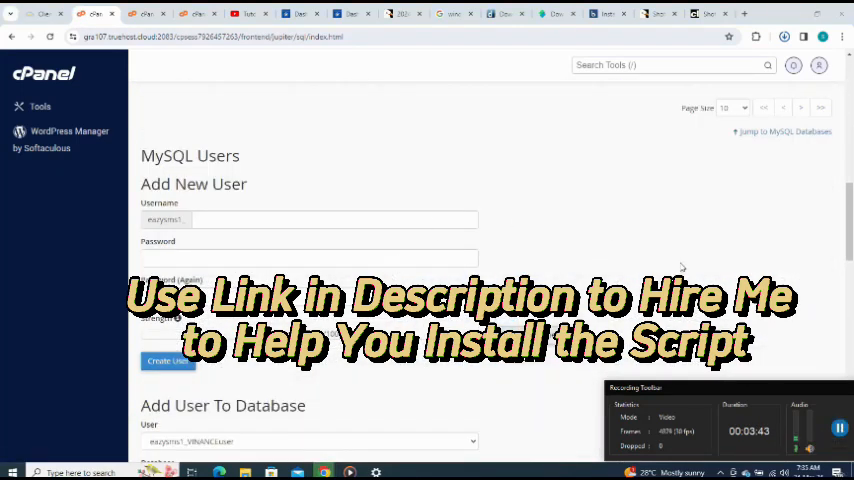
pyautogui.click(332, 220)
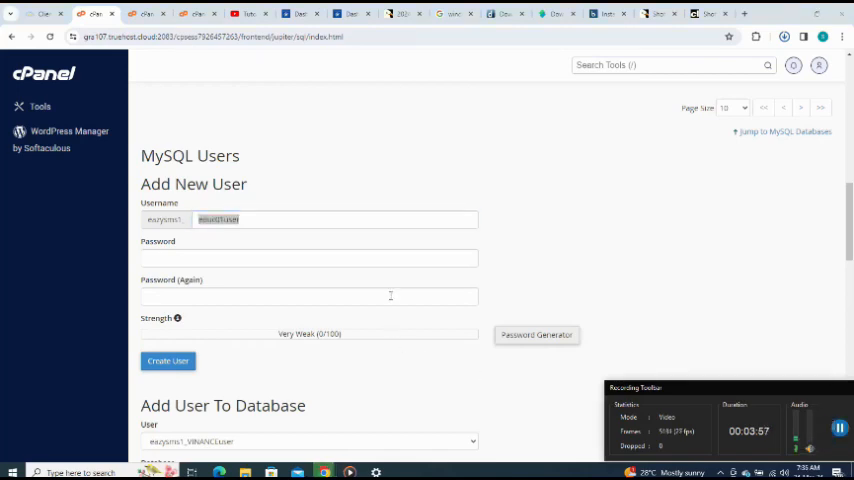
pyautogui.click(308, 258)
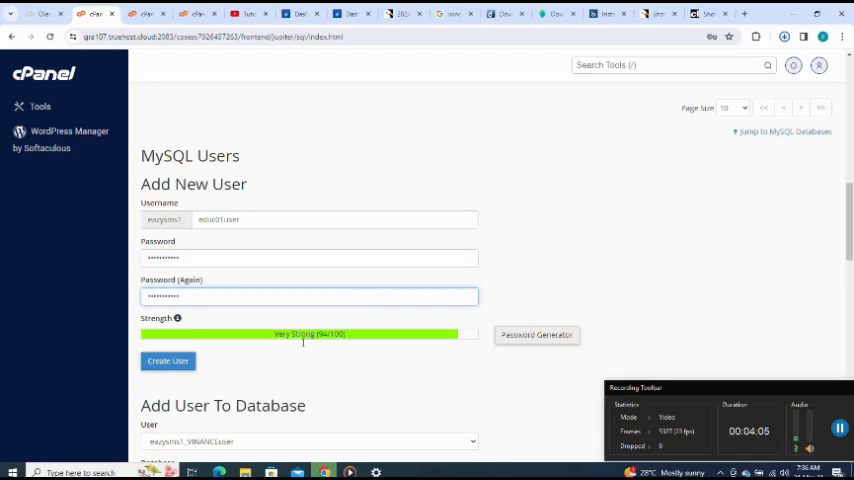
pyautogui.click(168, 360)
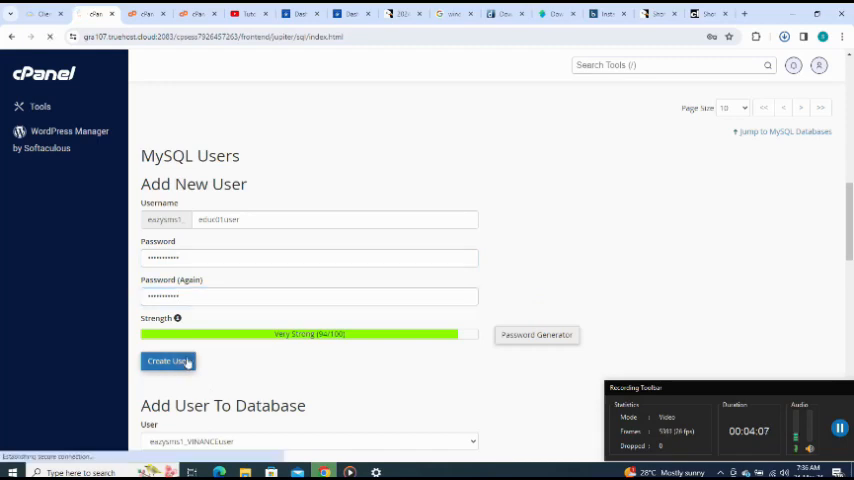
pyautogui.click(168, 360)
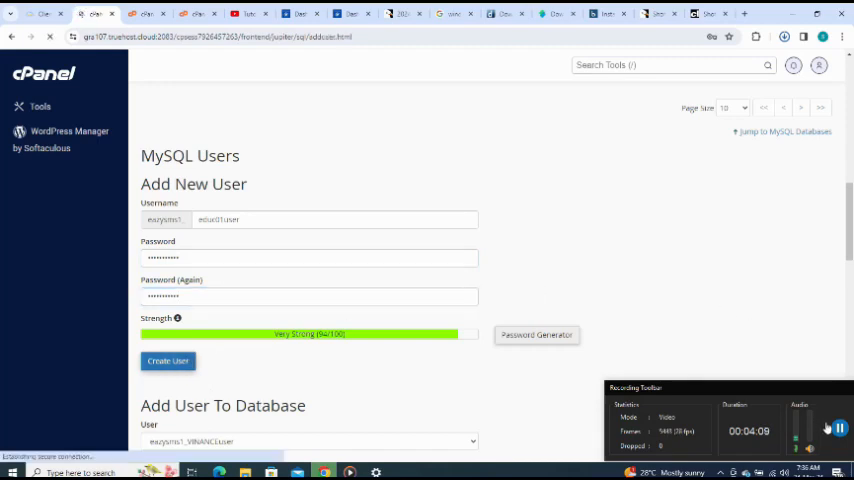
pyautogui.click(168, 360)
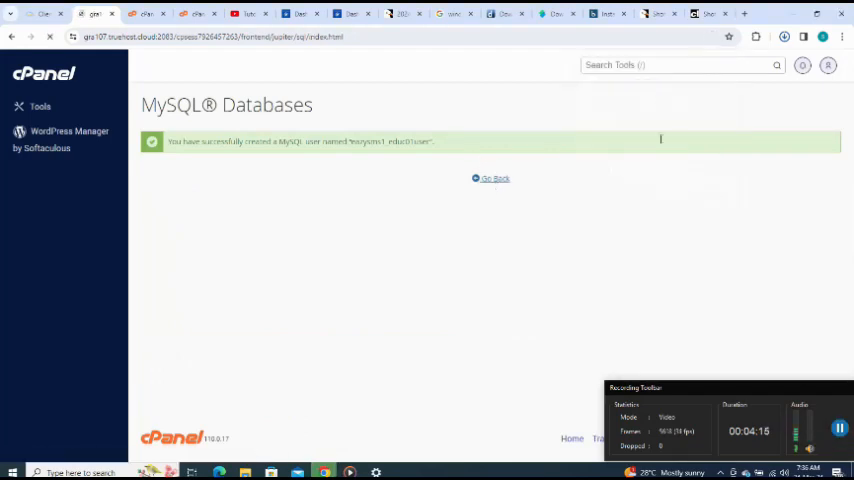
pyautogui.click(494, 178)
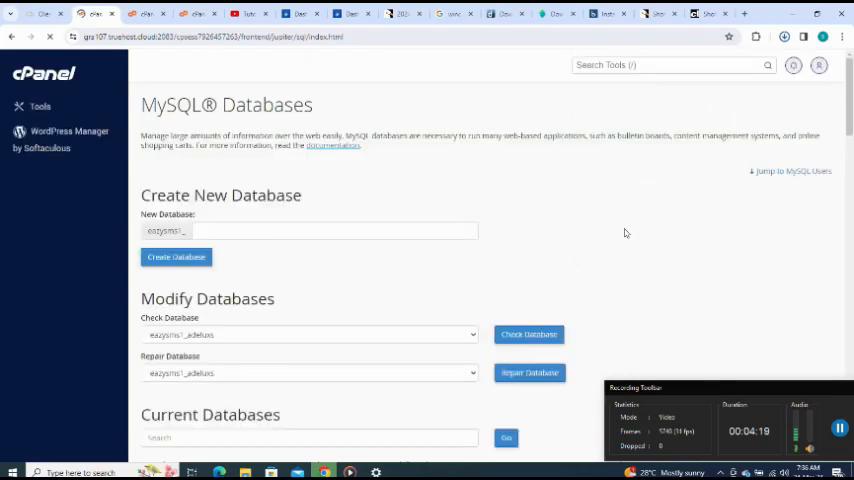
# Add the new user to the database with ALL PRIVILEGES and save the changes
pyautogui.scroll(-3)
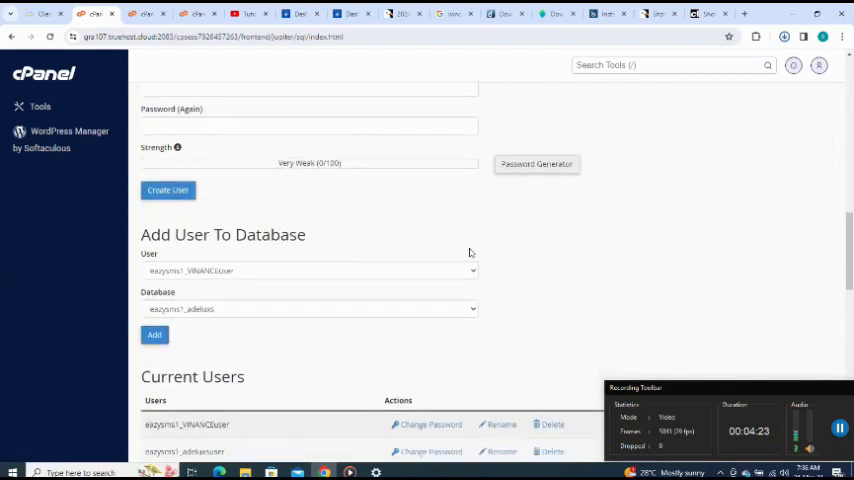
pyautogui.click(308, 270)
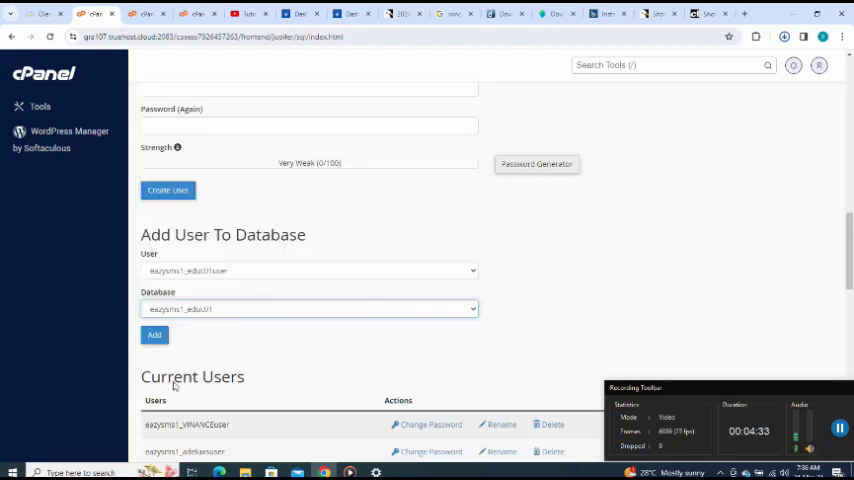
pyautogui.click(154, 336)
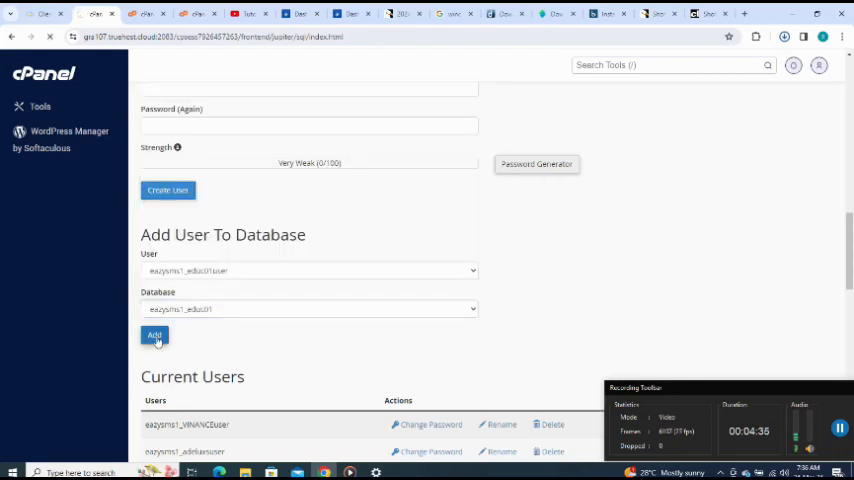
pyautogui.click(154, 336)
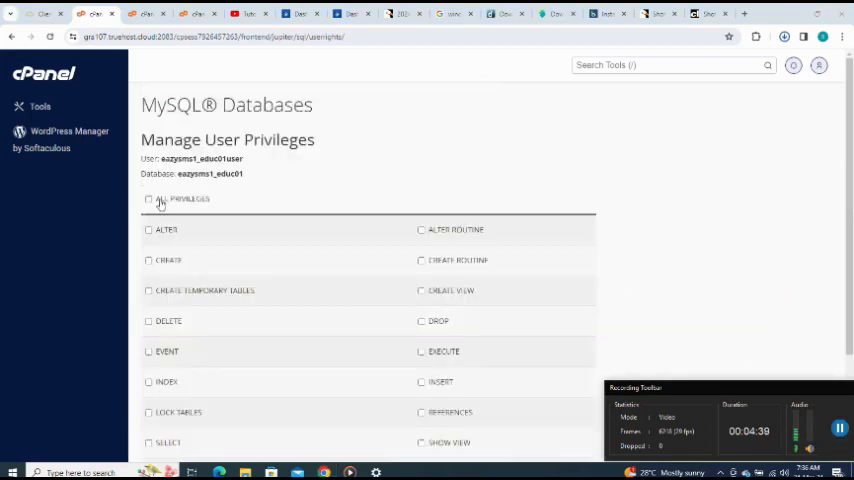
pyautogui.click(148, 198)
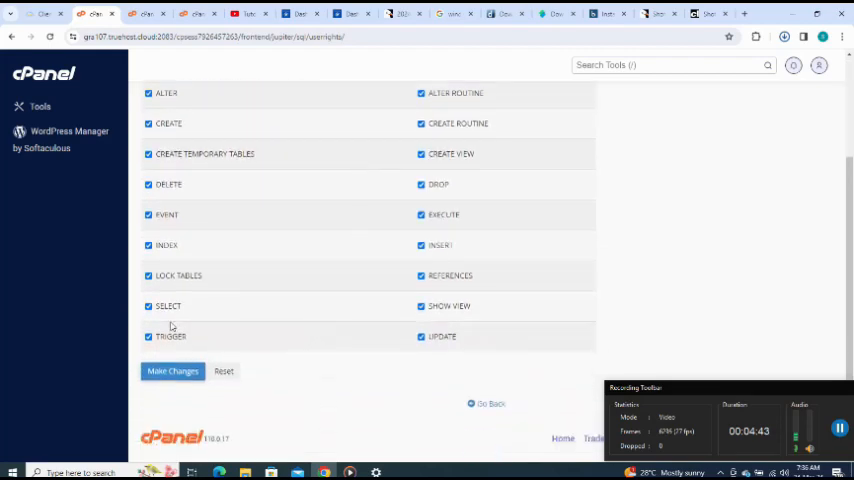
pyautogui.click(172, 372)
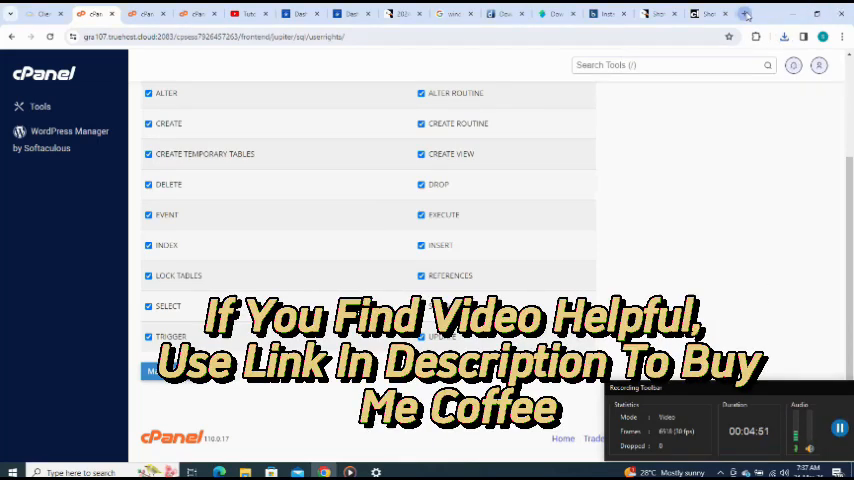
pyautogui.click(744, 14)
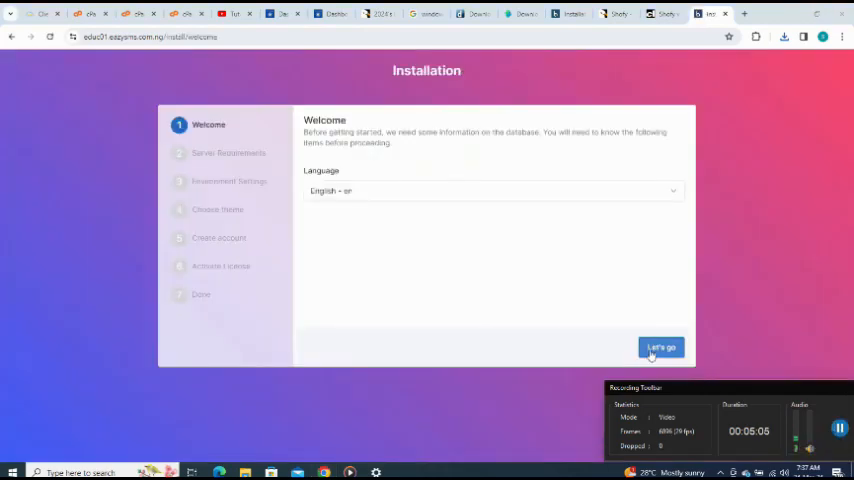
# Begin installation in English and review the passing server requirements check
pyautogui.click(660, 348)
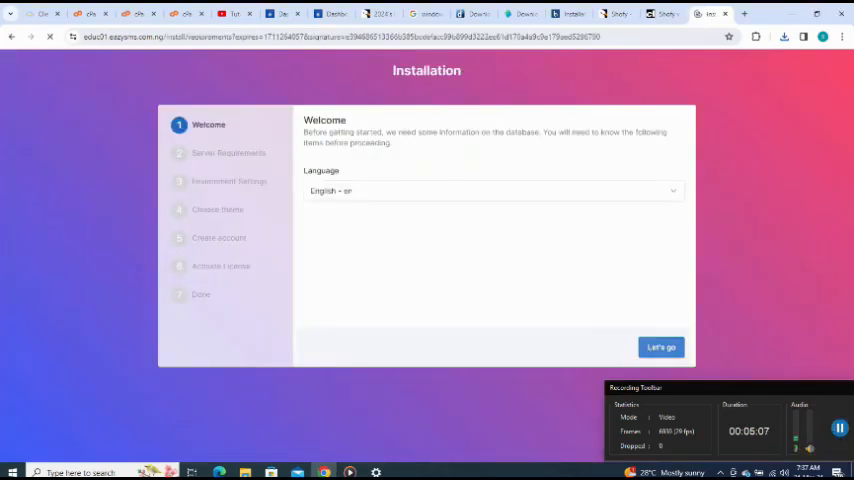
pyautogui.click(660, 348)
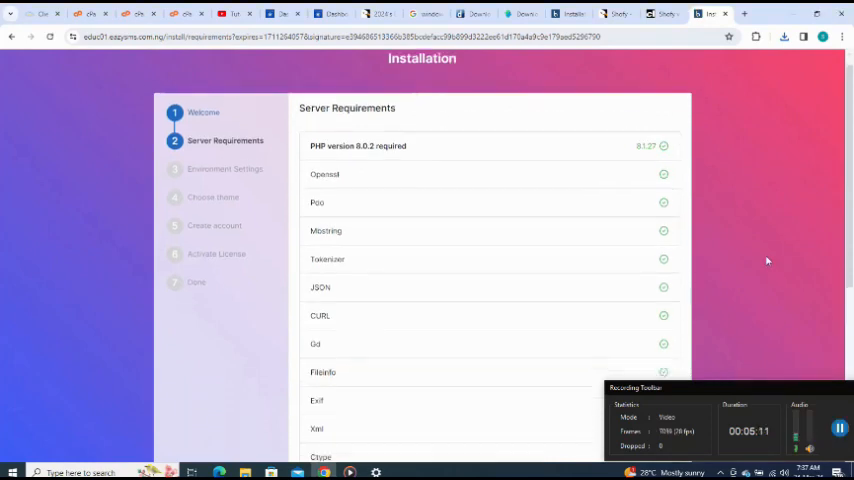
pyautogui.scroll(-3)
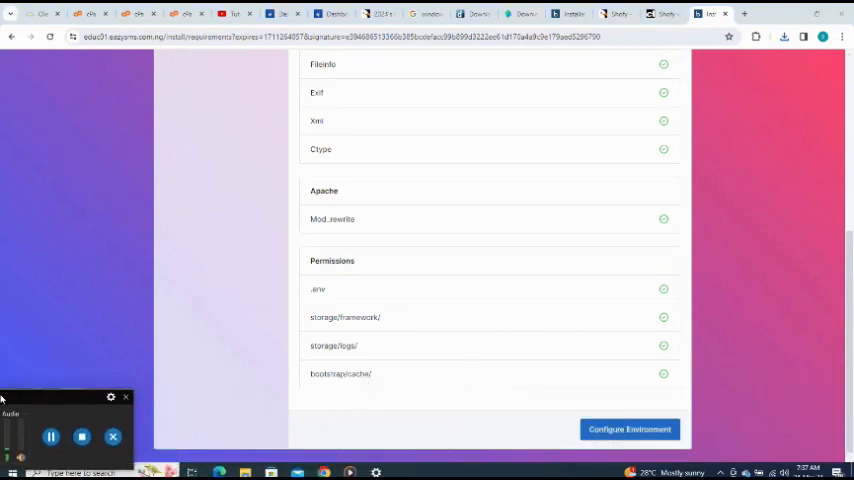
pyautogui.click(628, 428)
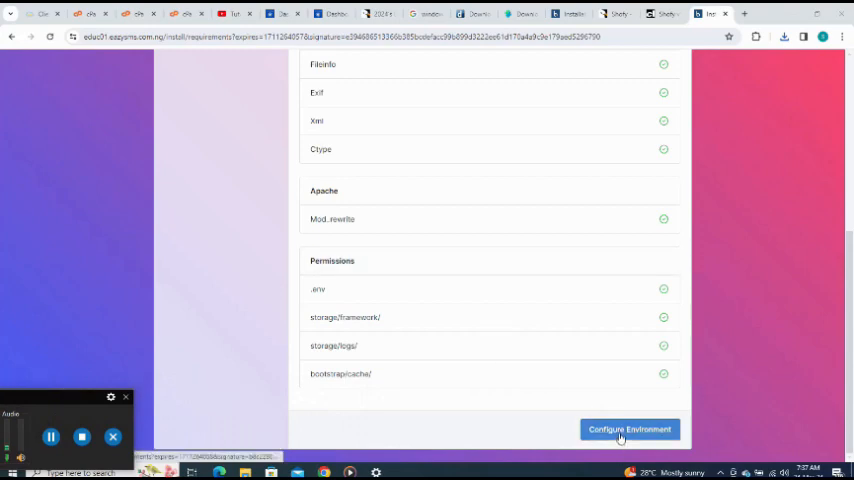
# Submit Environment Settings with site title 'shoty' and the new database credentials, then run Install
pyautogui.click(628, 428)
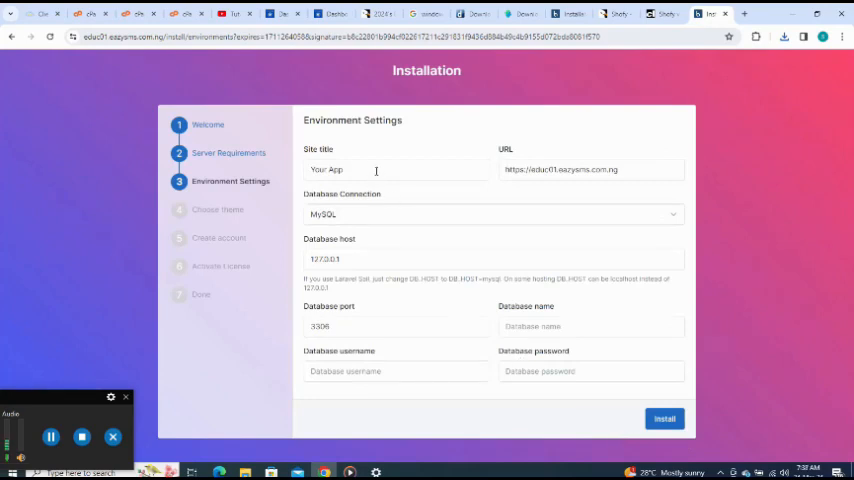
pyautogui.click(396, 168)
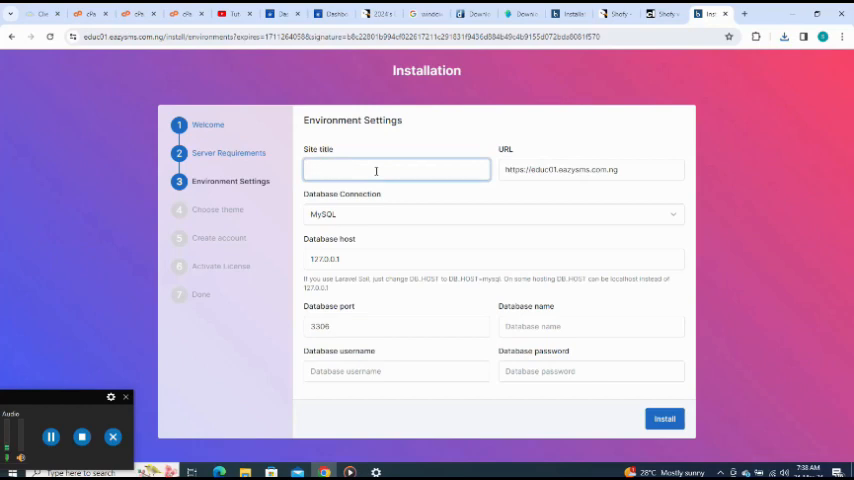
pyautogui.write('shoty')
pyautogui.click(590, 326)
pyautogui.write('eazysms1_educ01')
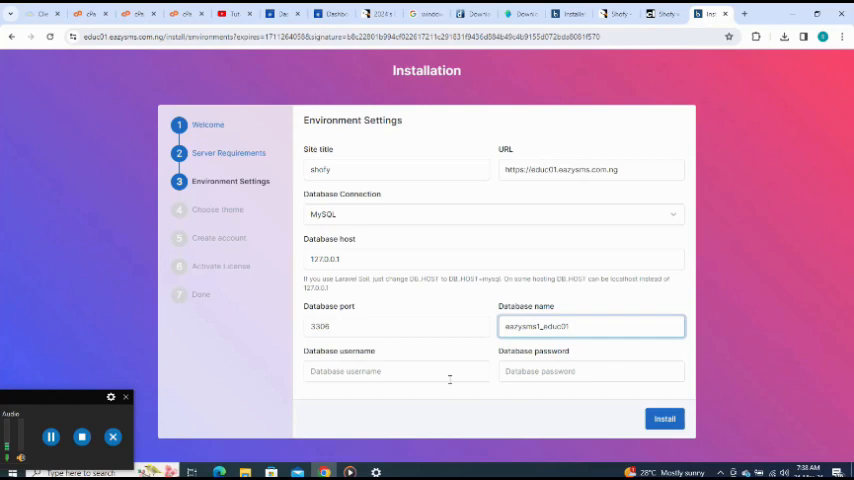
pyautogui.click(396, 372)
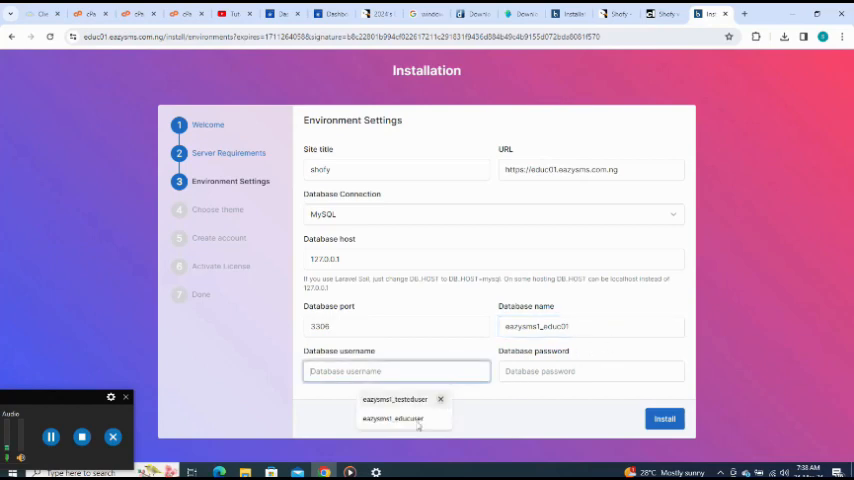
pyautogui.click(396, 418)
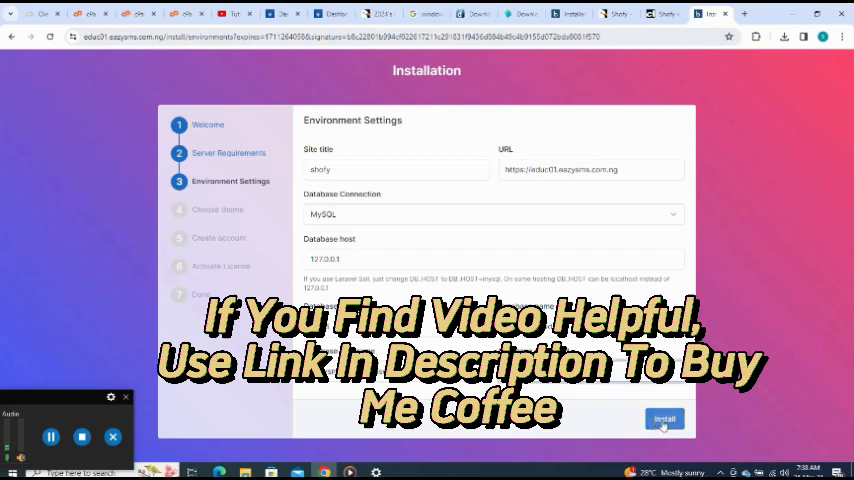
pyautogui.click(664, 420)
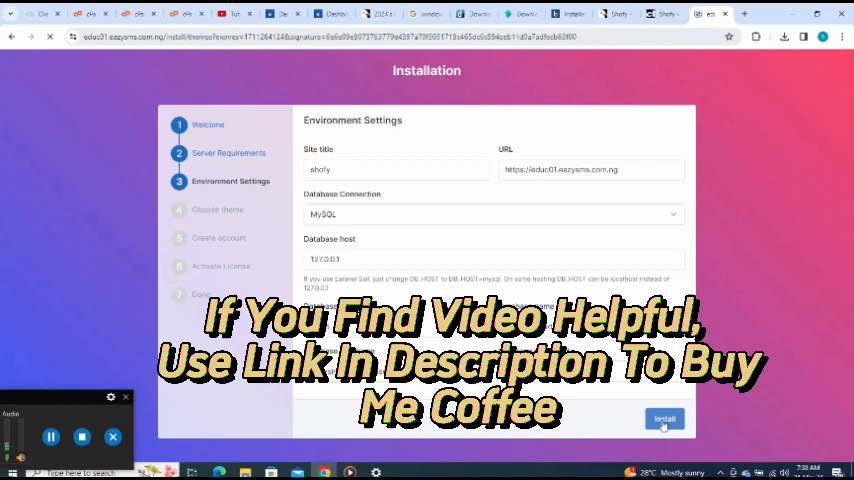
pyautogui.click(664, 420)
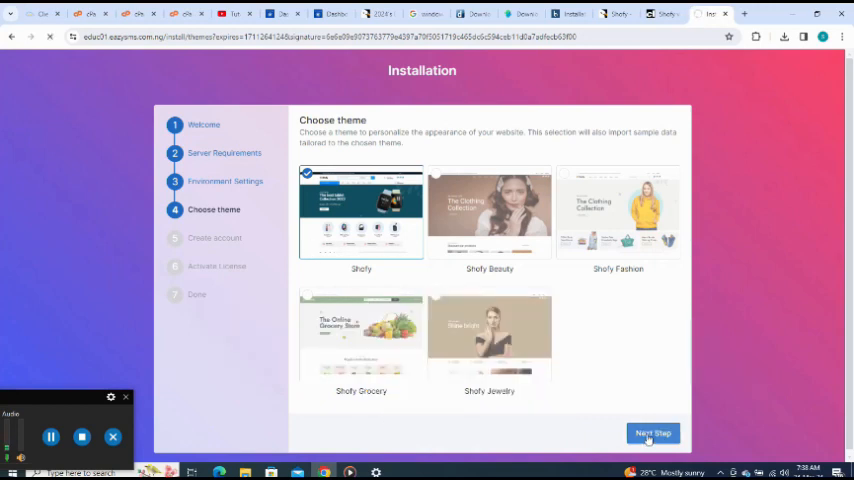
# Accept the Shofy theme and enter admin first name 'saheed' and username 'admin'
pyautogui.click(652, 432)
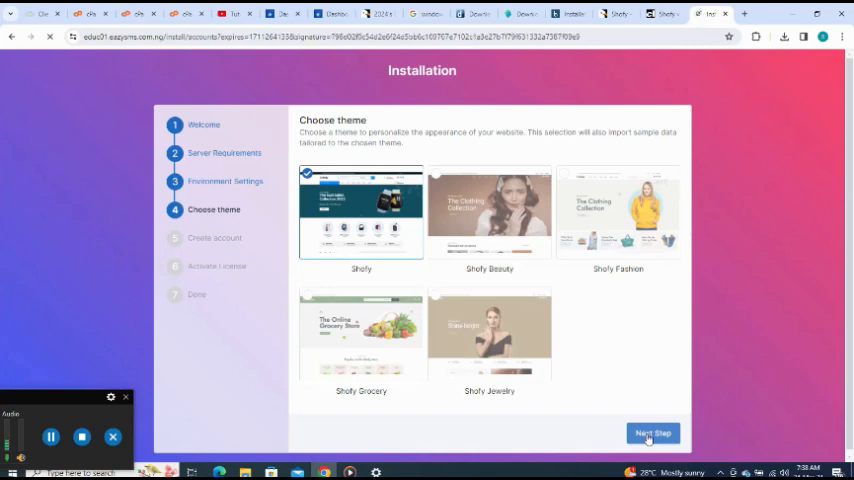
pyautogui.click(652, 432)
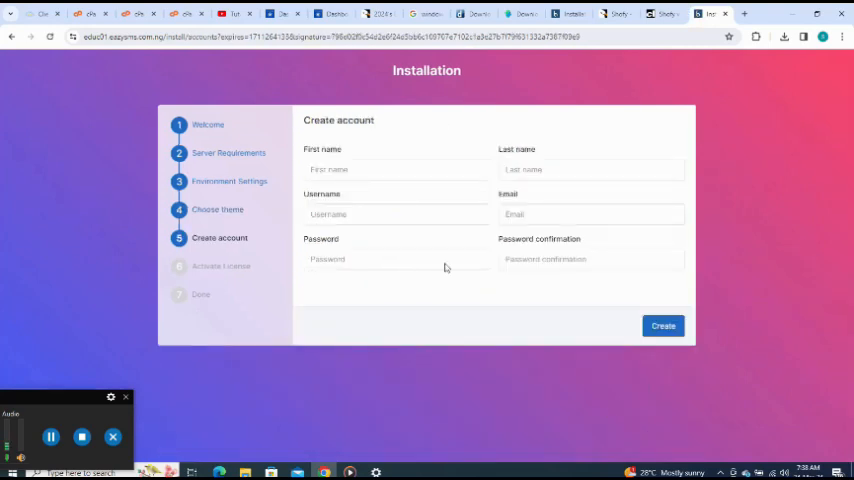
pyautogui.click(396, 168)
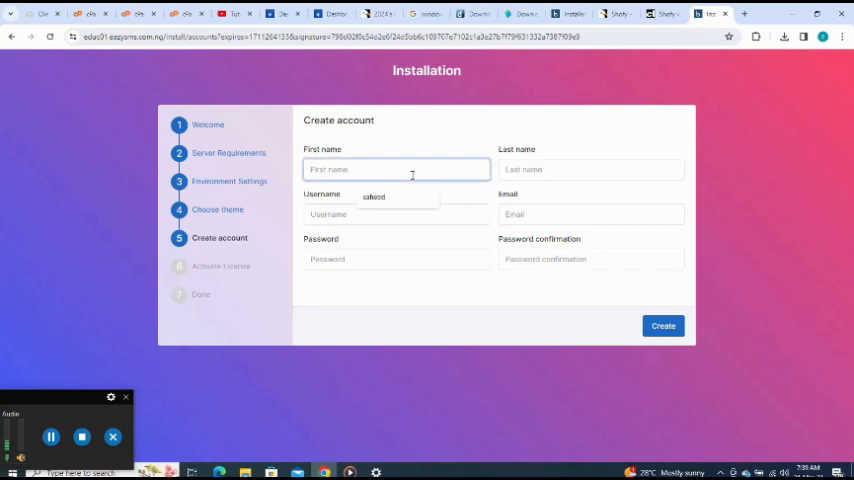
pyautogui.write('saheed')
pyautogui.click(590, 170)
pyautogui.write('ibrahim')
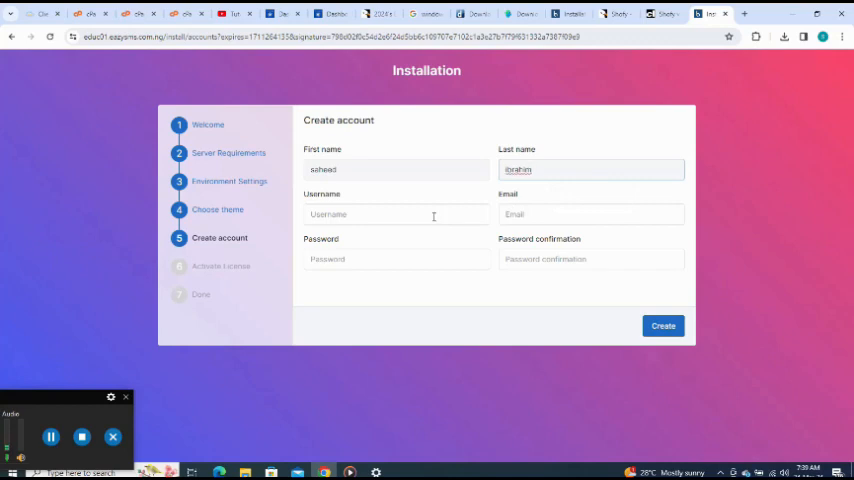
pyautogui.write('admin')
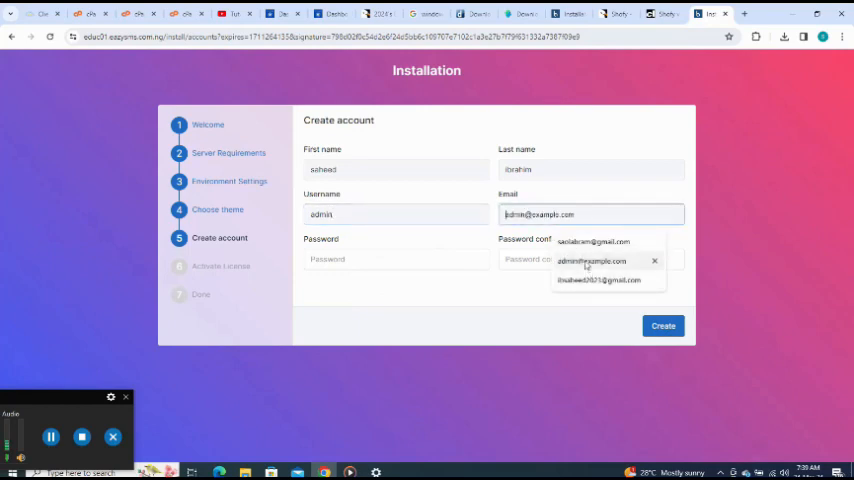
# Enter the admin email and matching passwords, then submit the Create account form
pyautogui.click(396, 260)
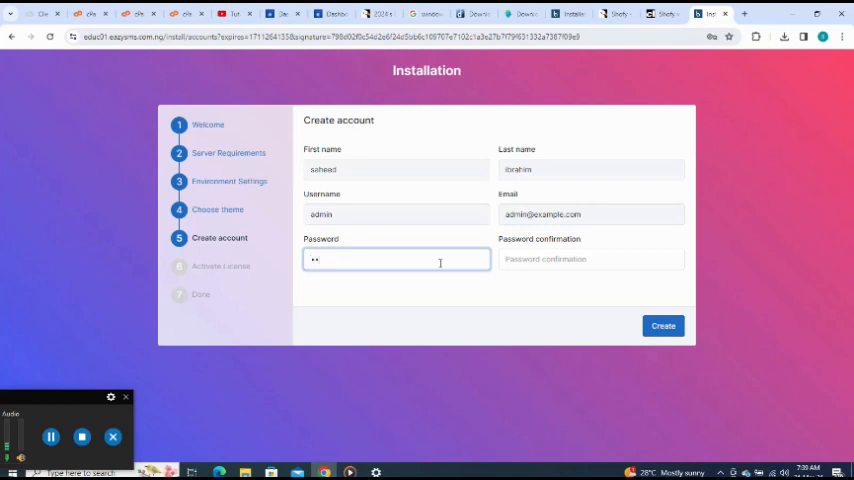
pyautogui.write('••••')
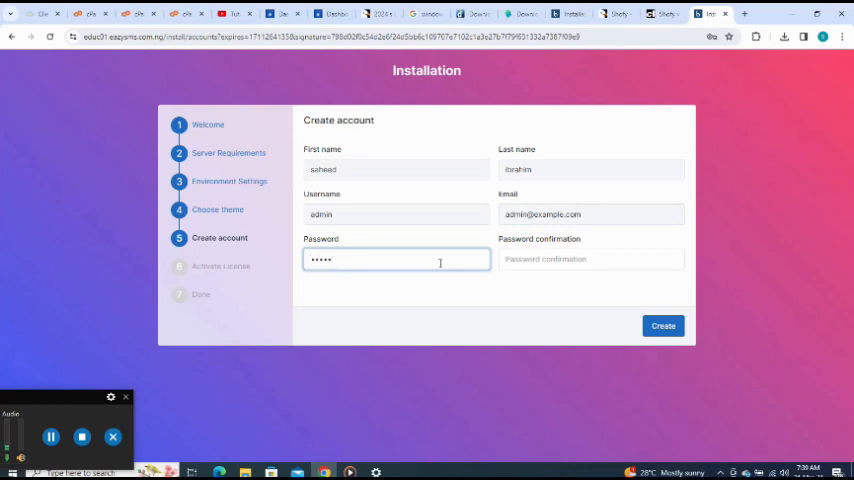
pyautogui.click(592, 260)
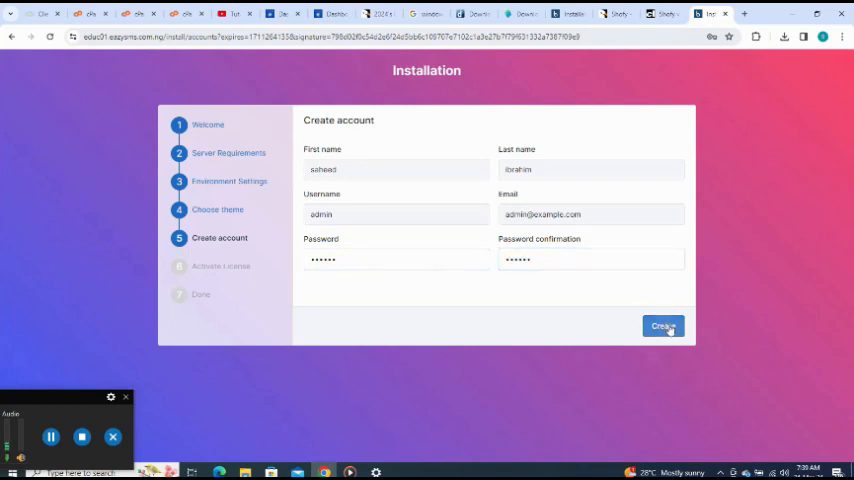
pyautogui.click(664, 326)
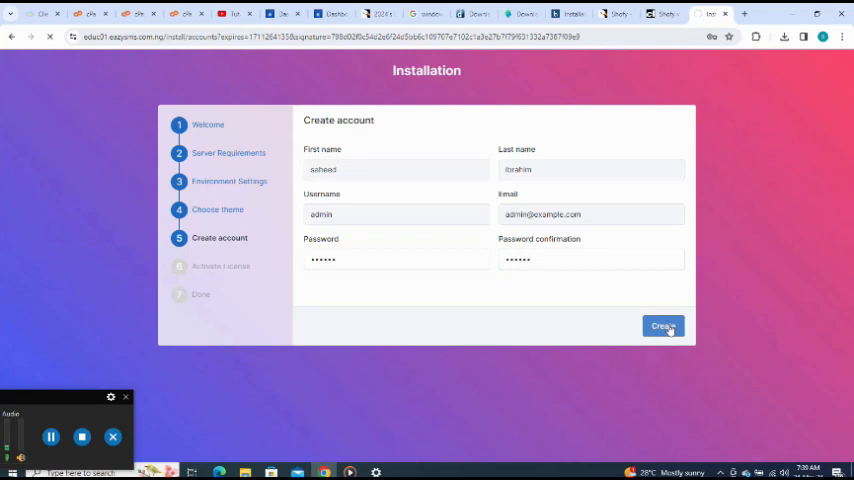
# Agree to the licence terms and try activating with purchase code 'nil'
pyautogui.click(662, 326)
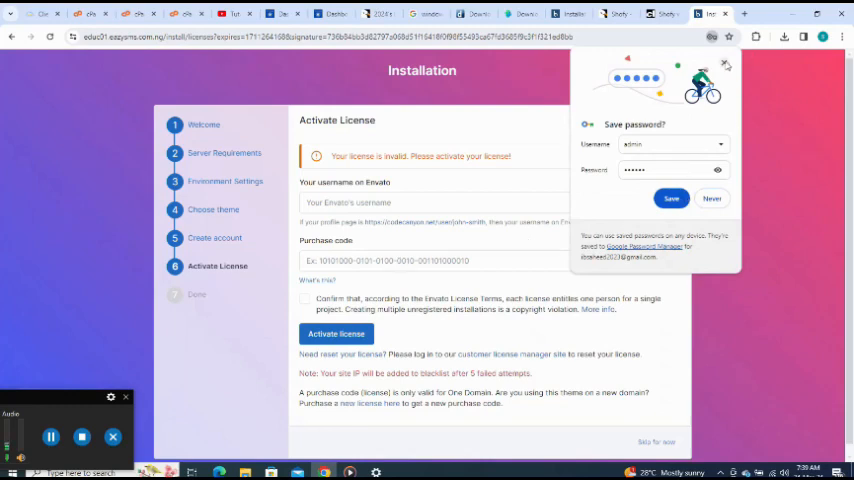
pyautogui.click(712, 198)
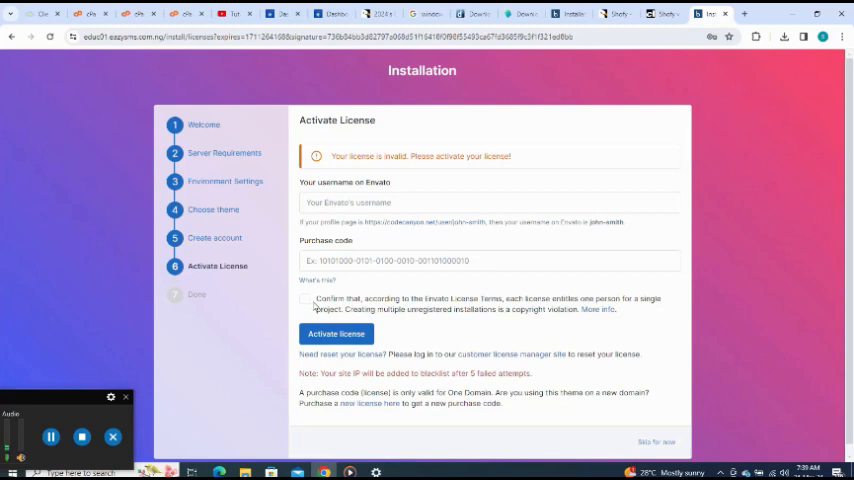
pyautogui.click(304, 300)
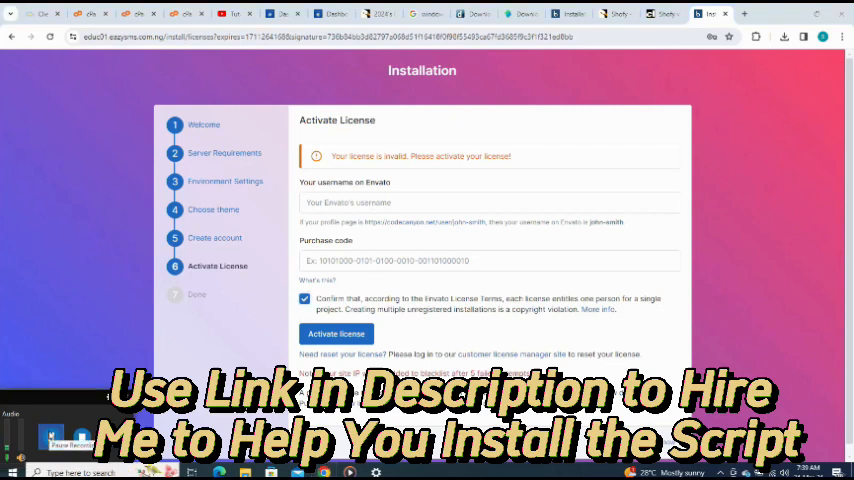
pyautogui.click(488, 260)
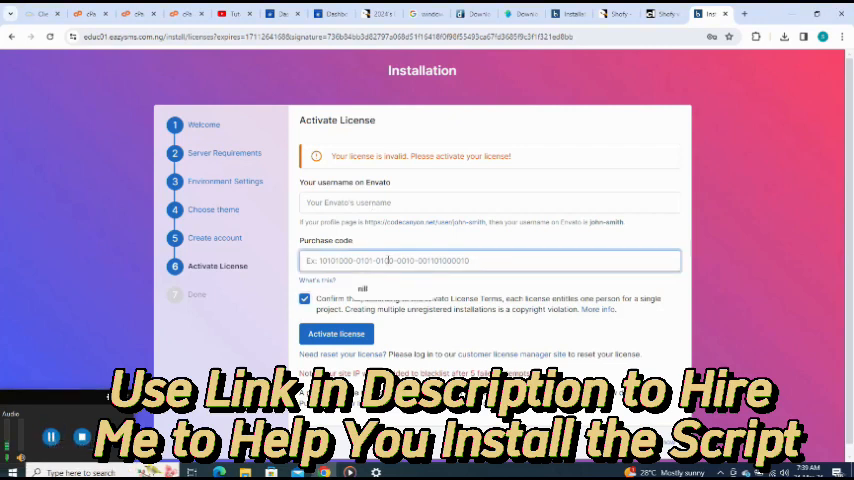
pyautogui.write('nill')
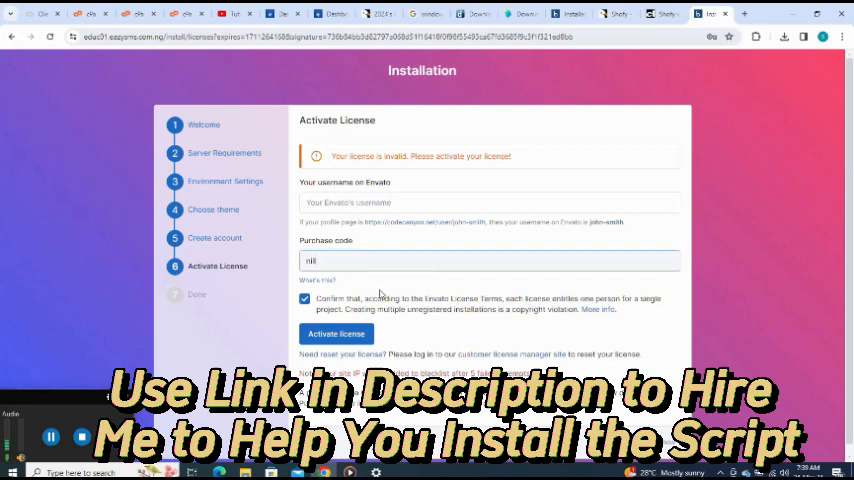
pyautogui.click(336, 334)
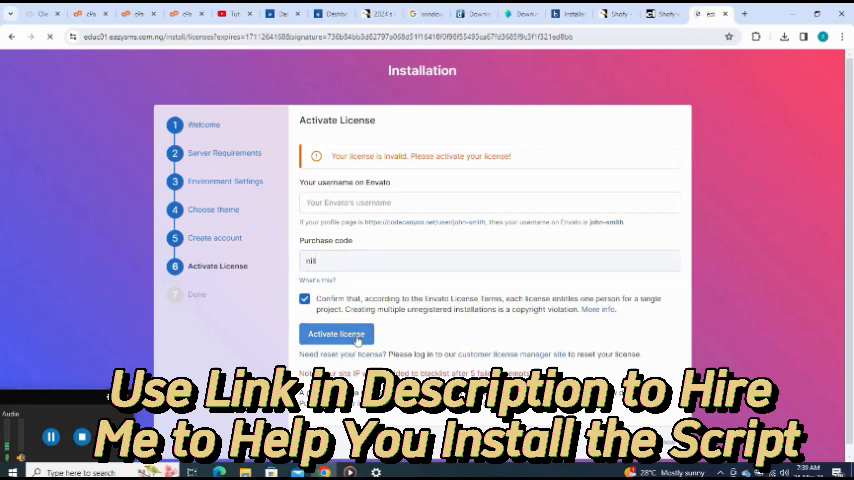
pyautogui.click(336, 332)
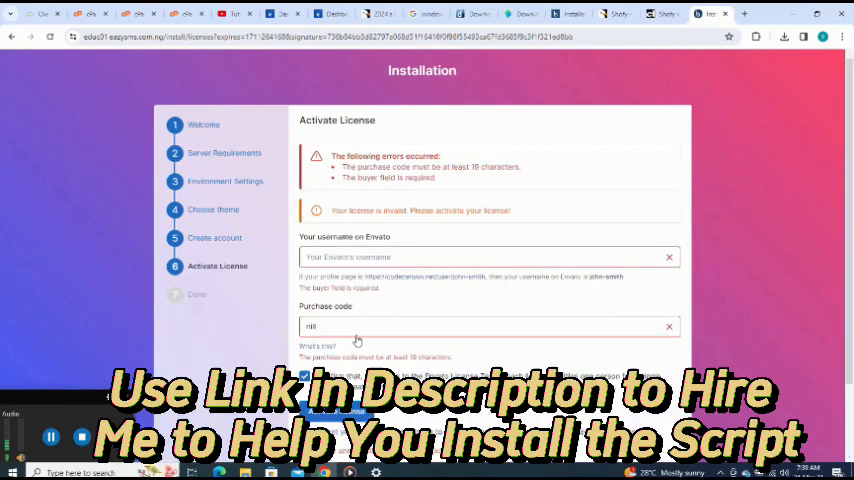
# Enter Envato username 'nill' on the Activate License step before skipping
pyautogui.click(484, 256)
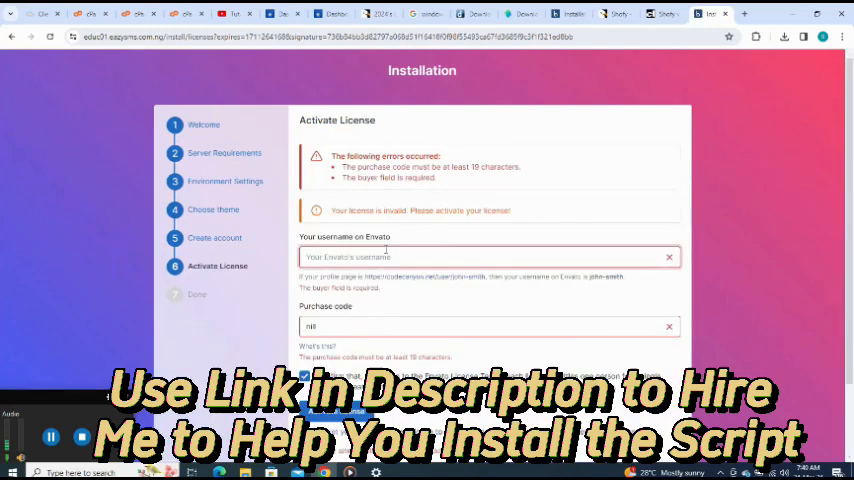
pyautogui.write('nill')
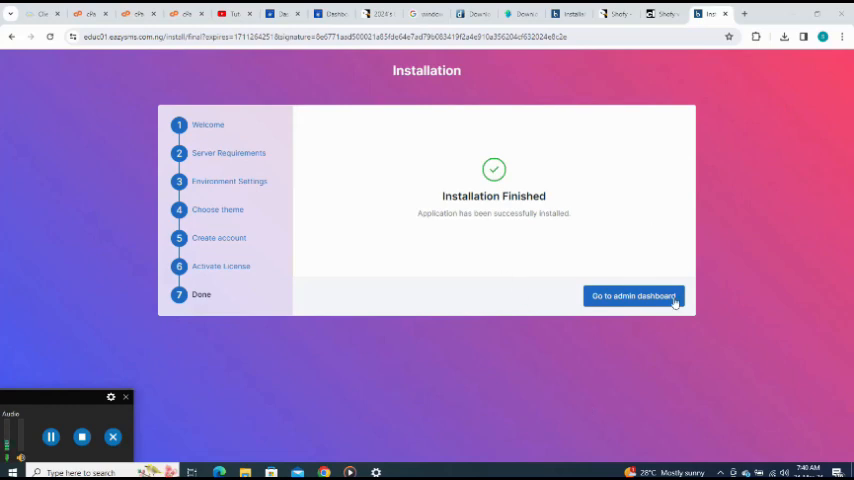
# Enter the admin dashboard, dismiss the welcome popup and choose 'Yes, I'll finish it later'
pyautogui.click(632, 296)
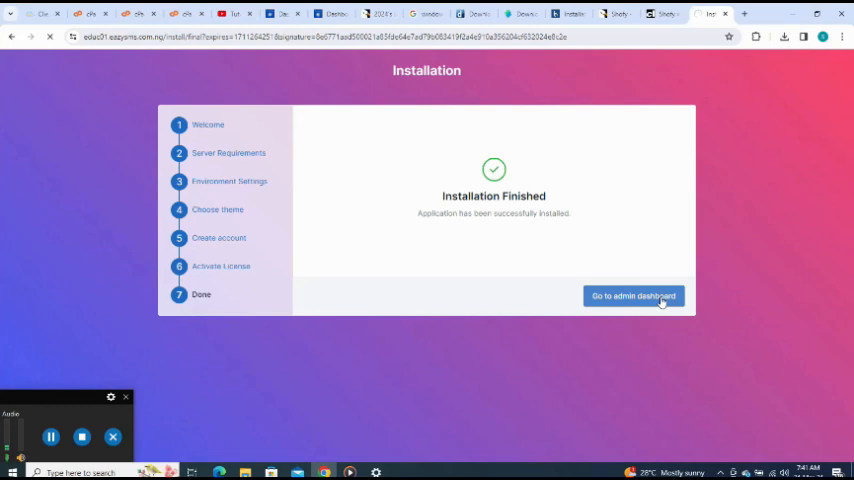
pyautogui.click(632, 296)
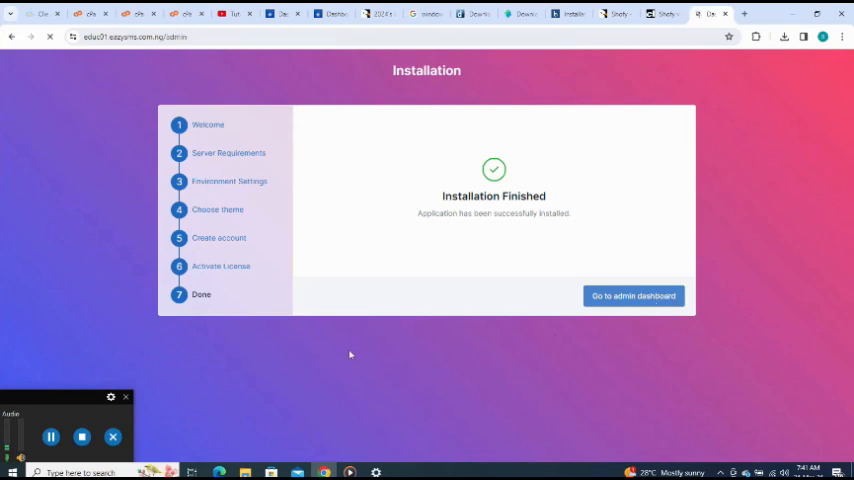
pyautogui.click(632, 296)
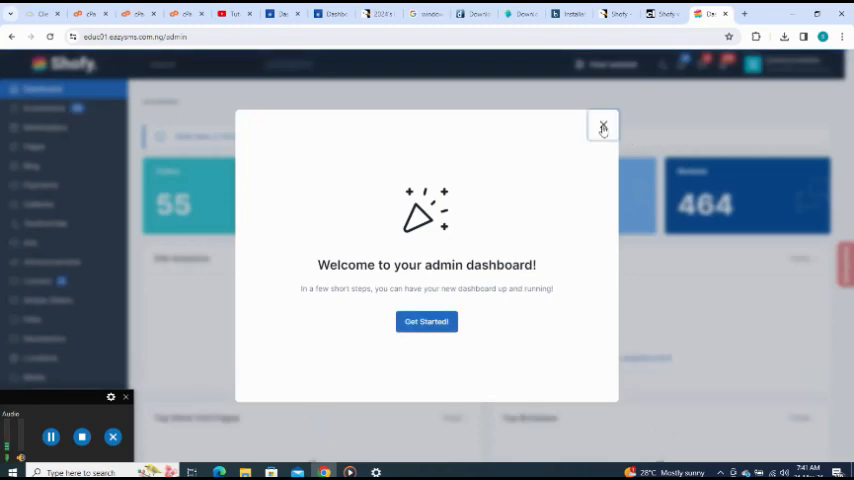
pyautogui.click(604, 126)
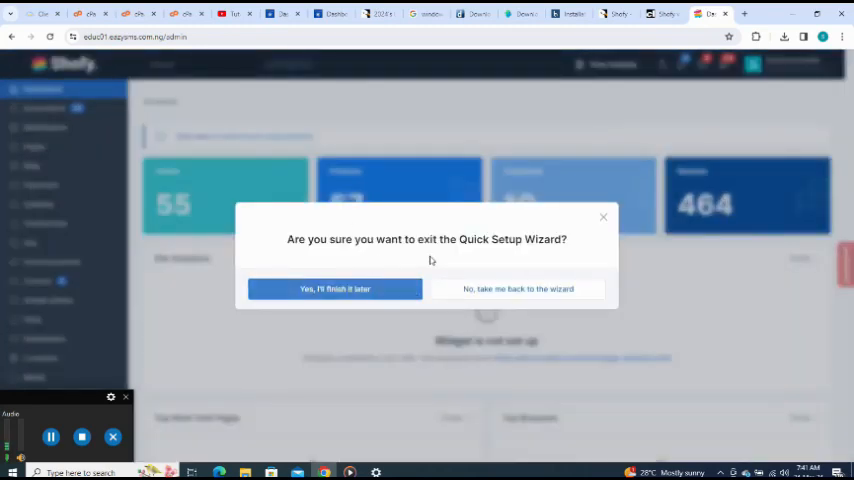
pyautogui.moveTo(392, 294)
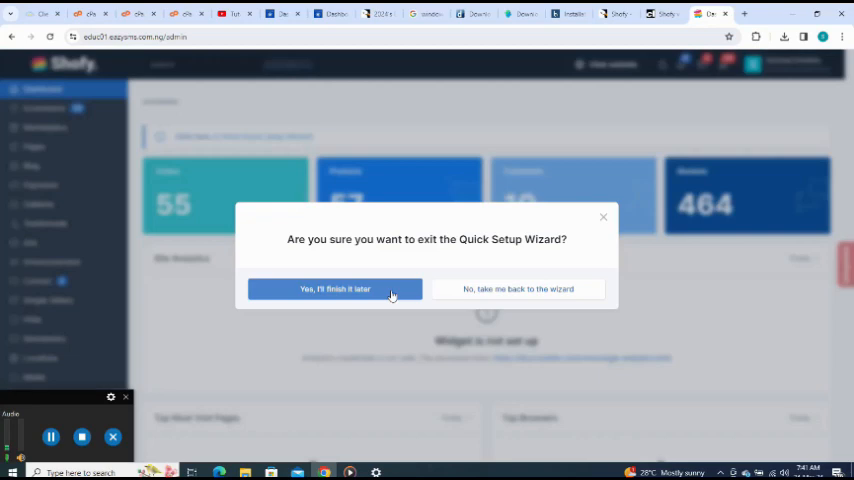
pyautogui.click(336, 288)
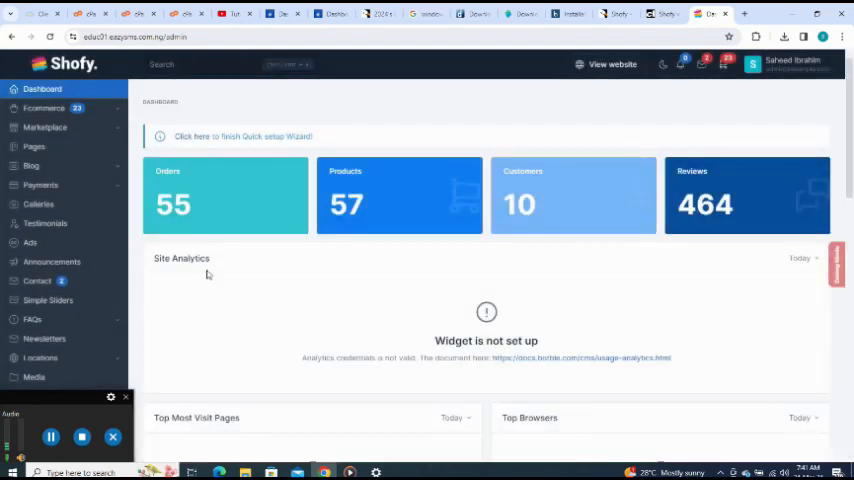
# Show the Orders list under Ecommerce with sample orders, payment methods and statuses
pyautogui.click(44, 108)
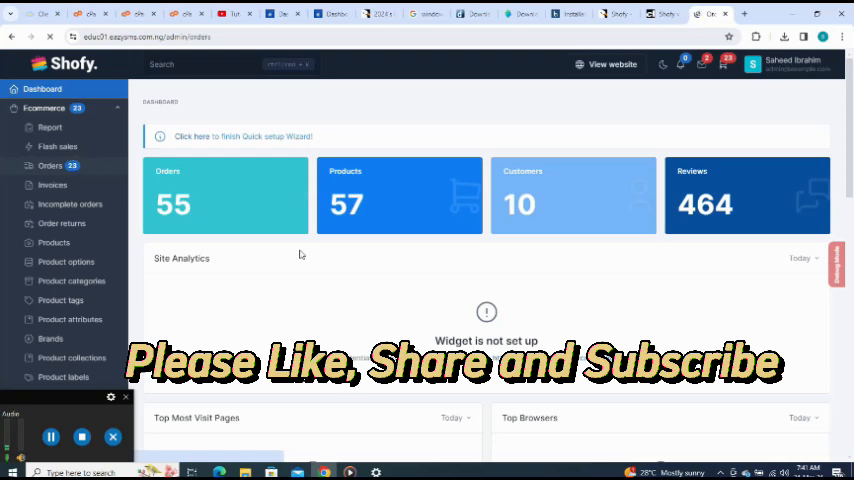
pyautogui.click(50, 166)
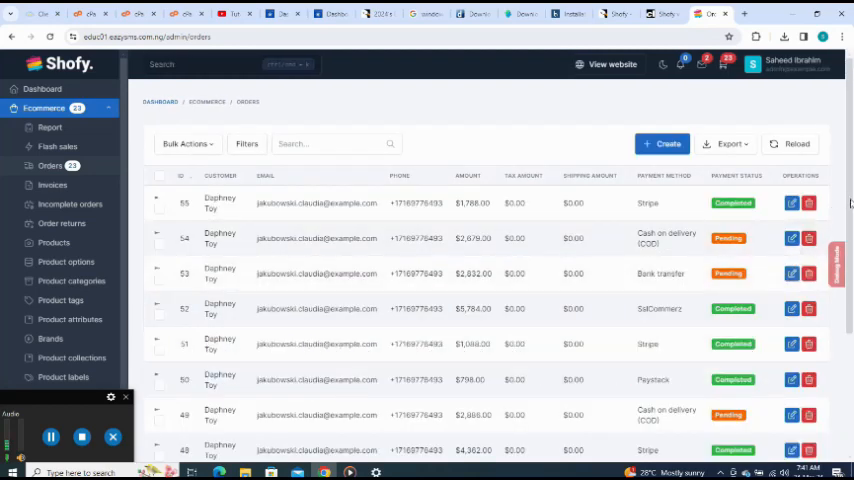
pyautogui.scroll(-3)
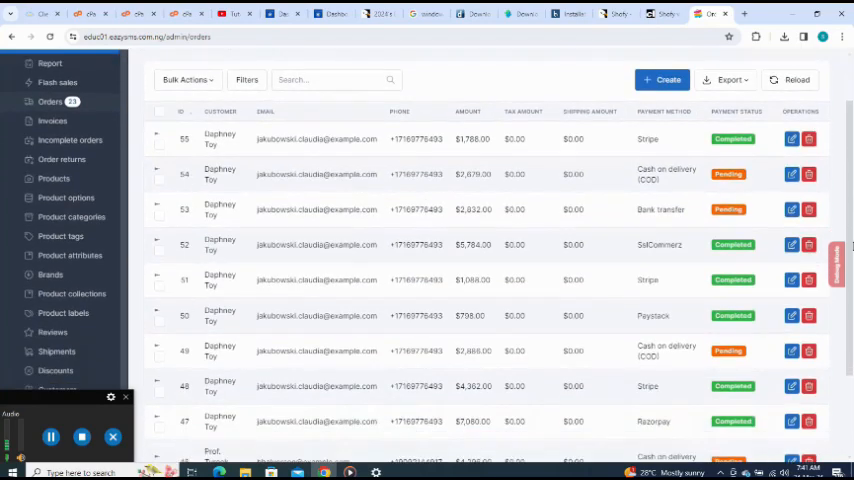